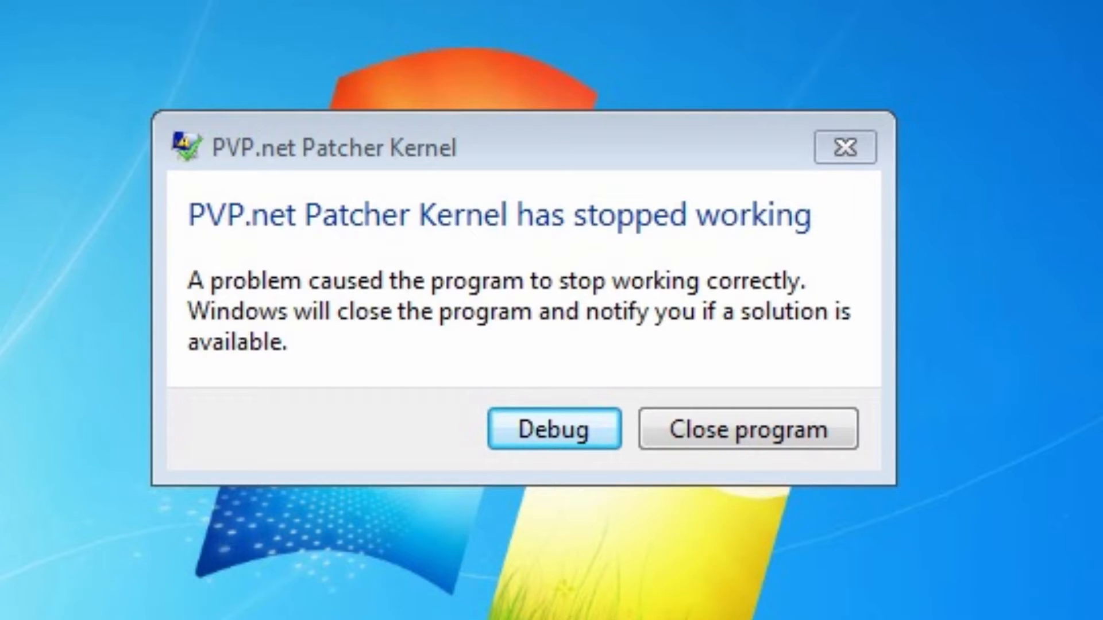
mouse_move(197, 12)
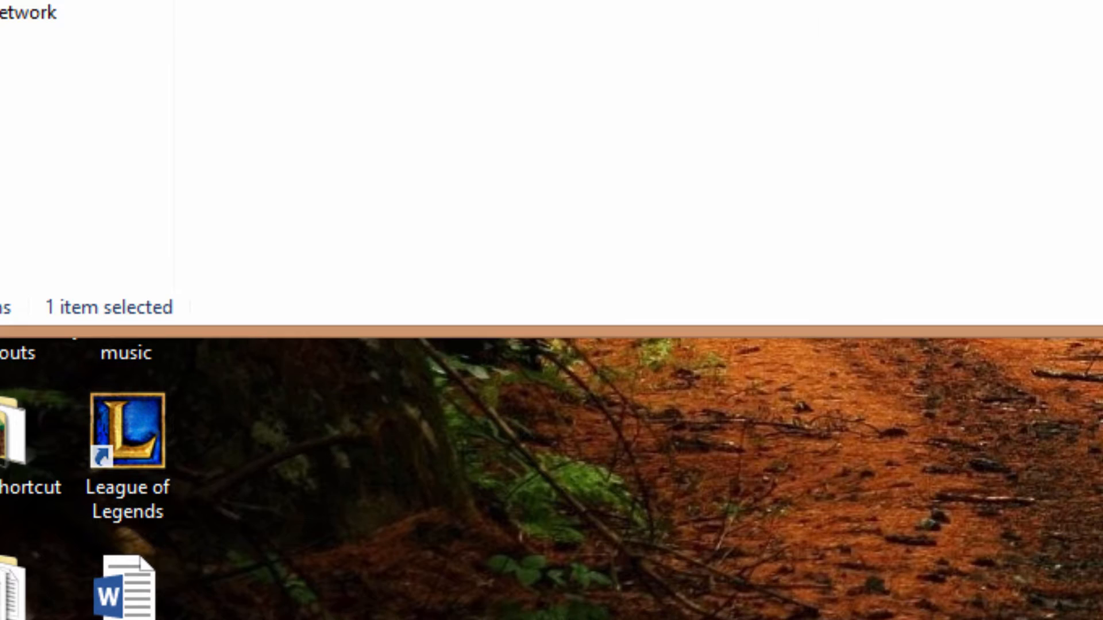
Step: Reach the Compatibility settings in the League of Legends shortcut's Properties
click(127, 433)
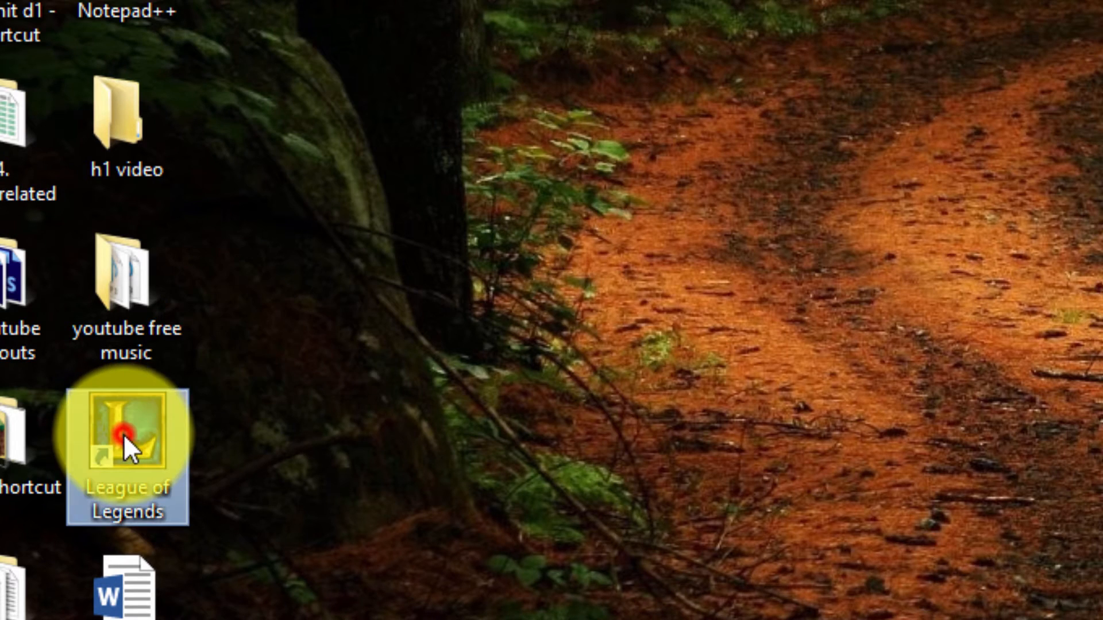
right_click(126, 437)
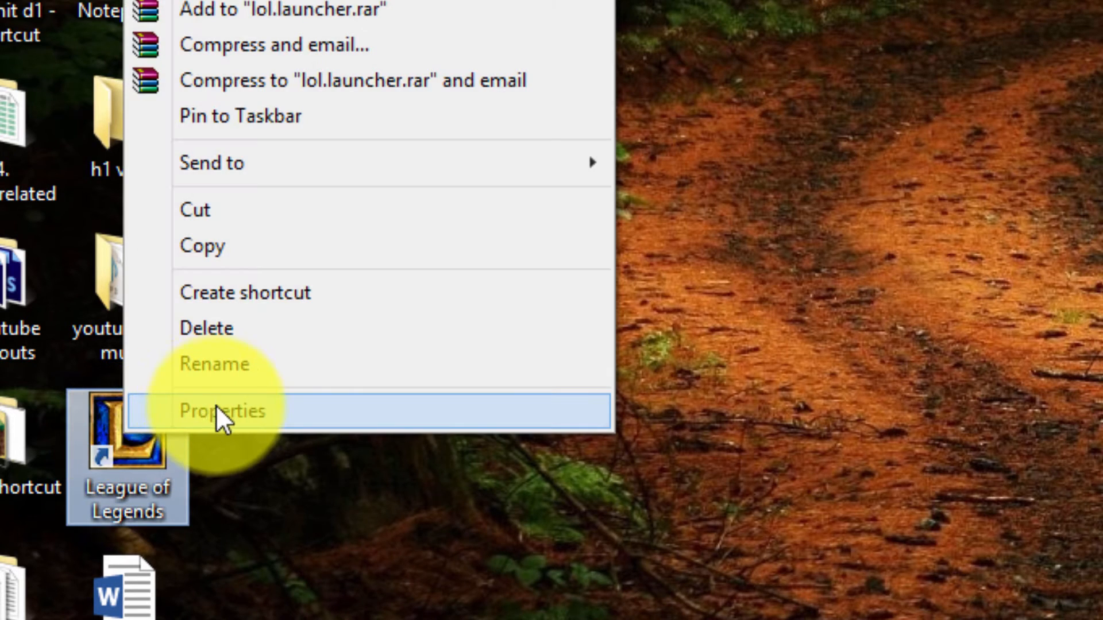
click(222, 410)
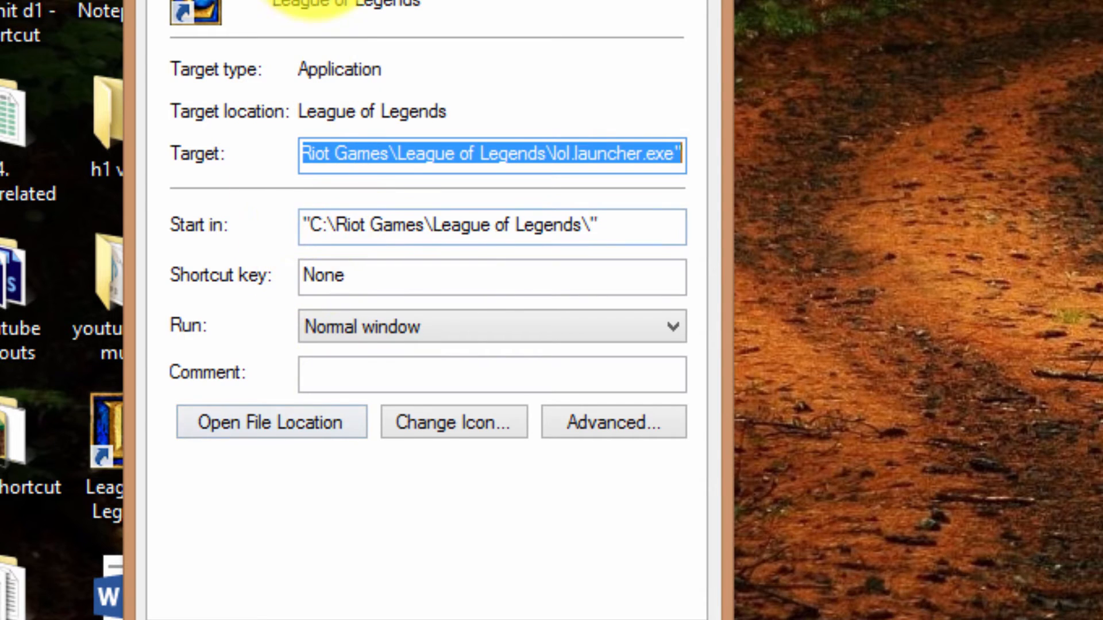
click(269, 79)
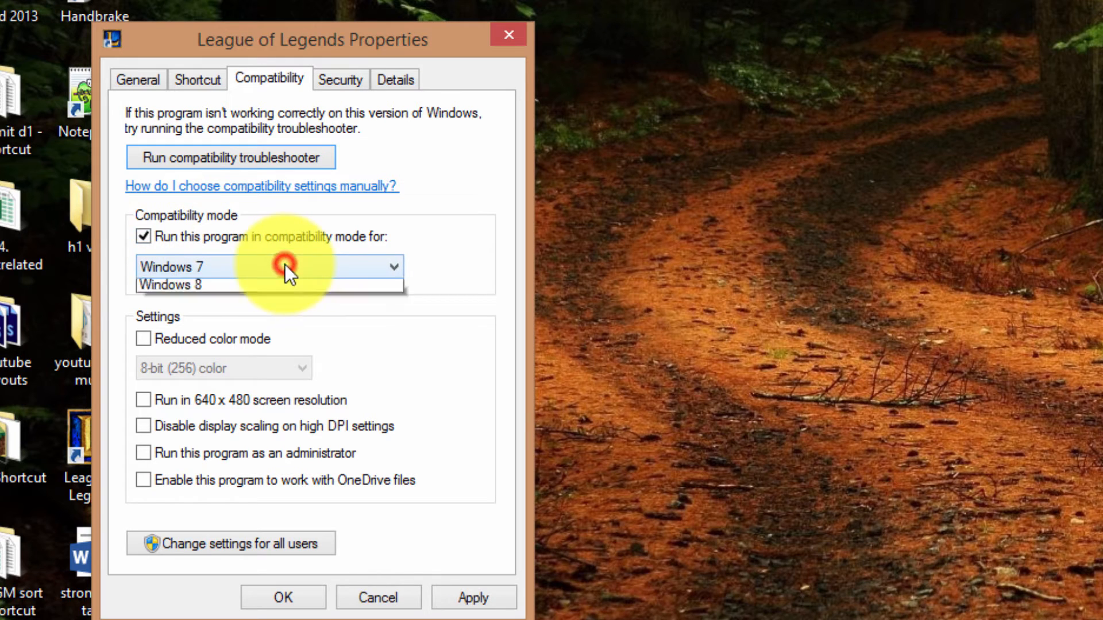
Step: Pick Windows 7, then untick compatibility mode and close the shortcut's Properties
click(267, 265)
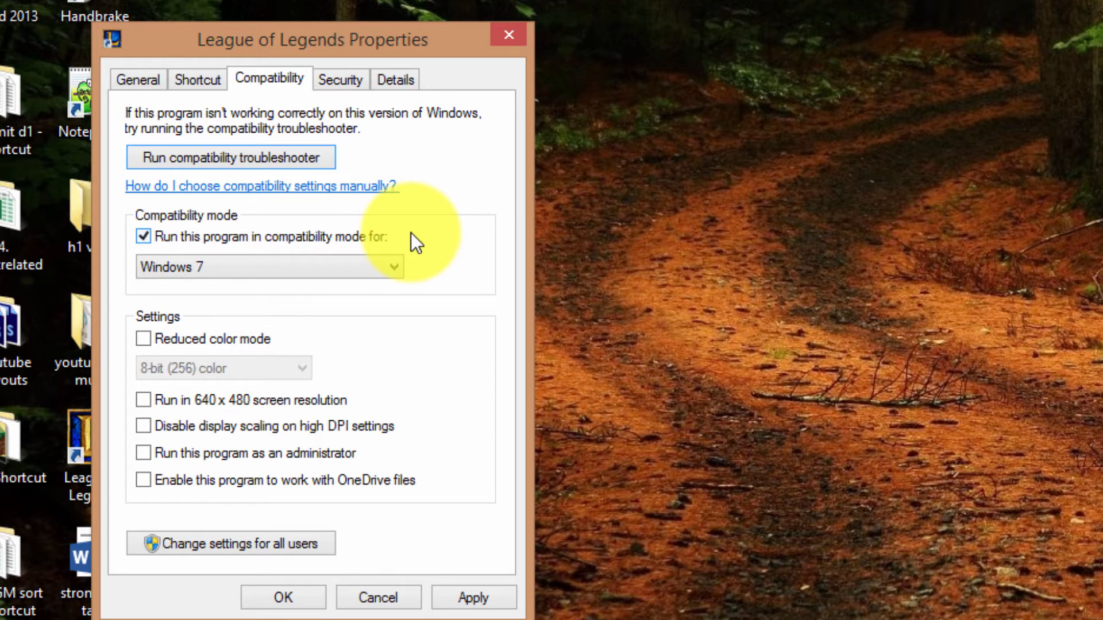
mouse_move(257, 246)
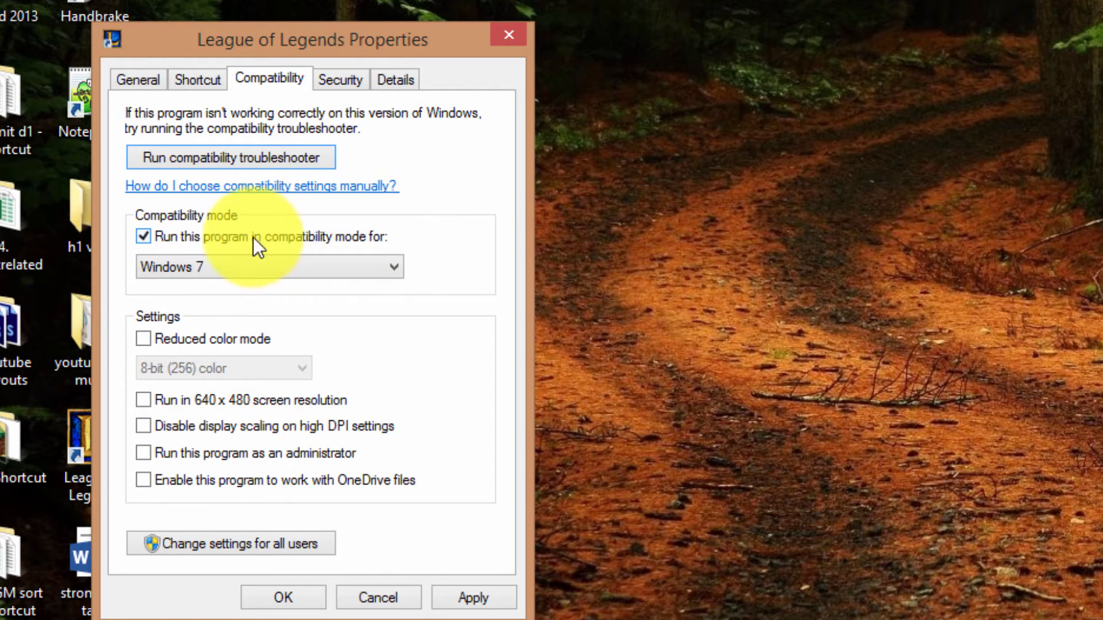
click(143, 236)
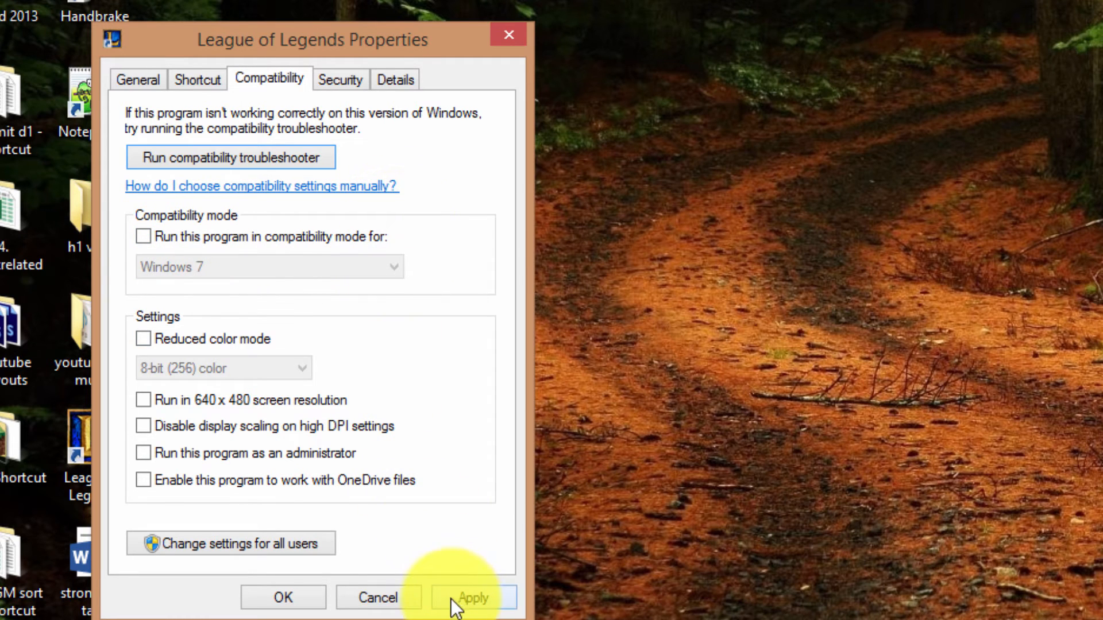
mouse_move(509, 36)
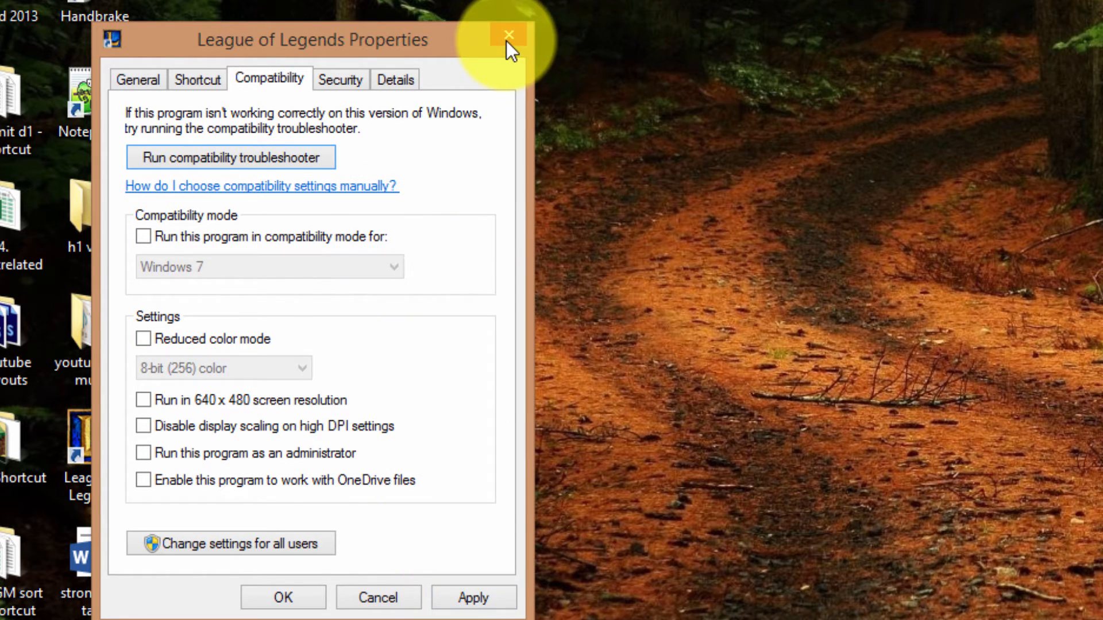
click(506, 36)
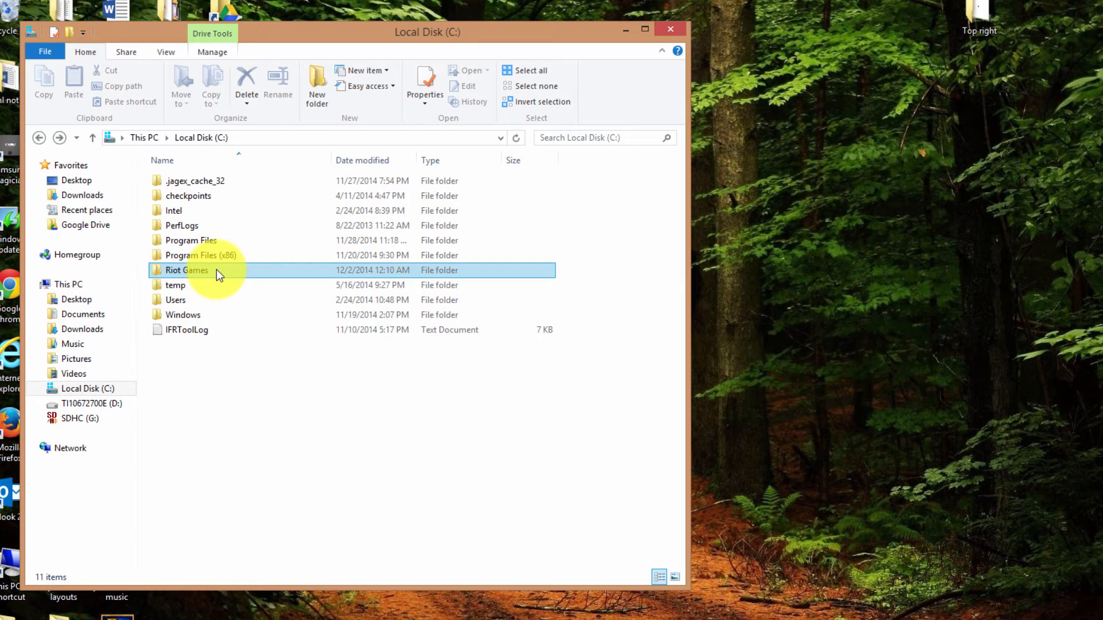
mouse_move(186, 271)
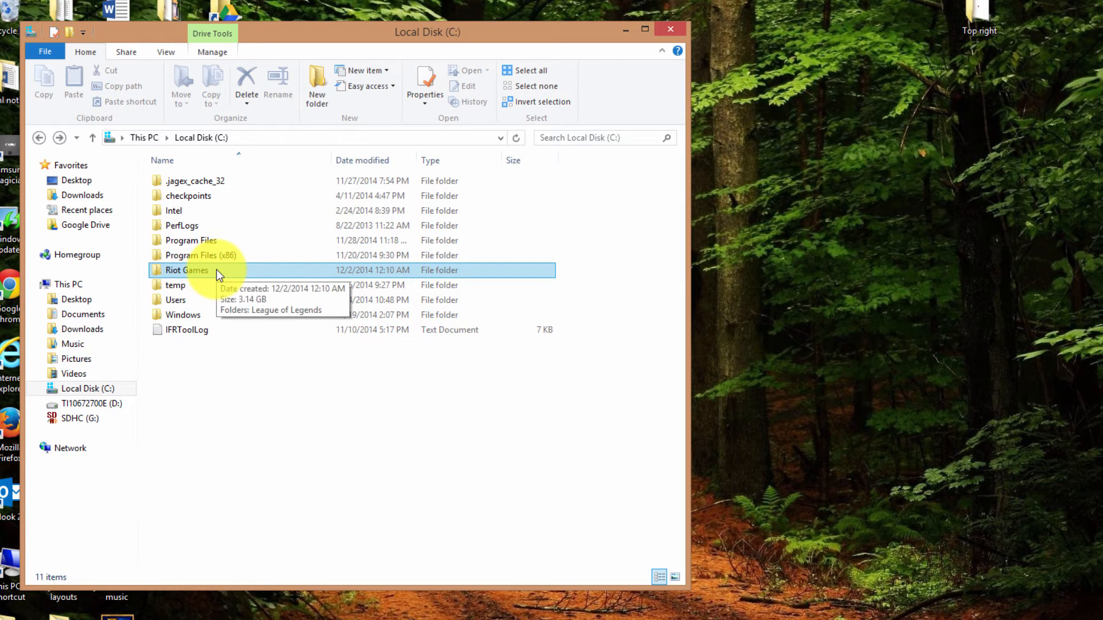
Step: Navigate into C:\Riot Games\League of Legends
double_click(186, 270)
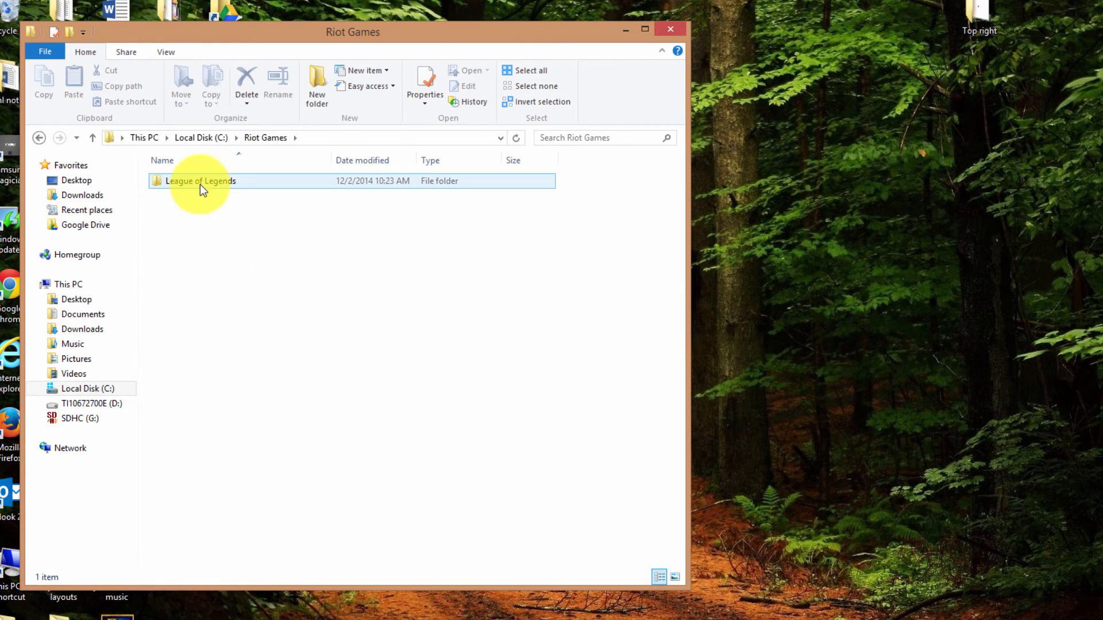
double_click(200, 180)
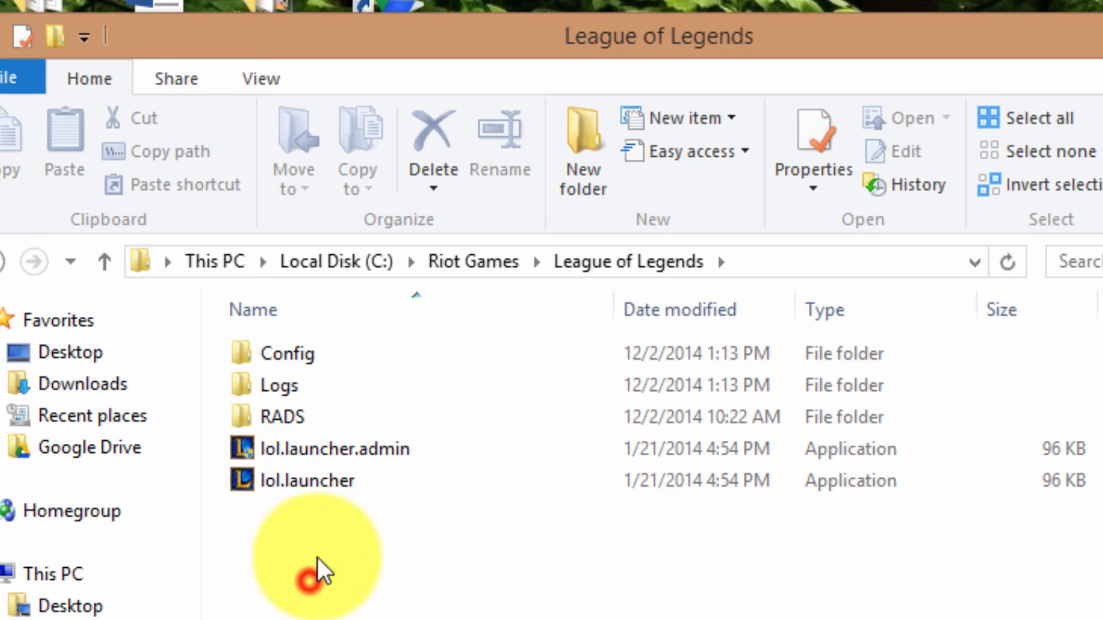
Step: Run lol.launcher as administrator from its right-click actions
right_click(305, 480)
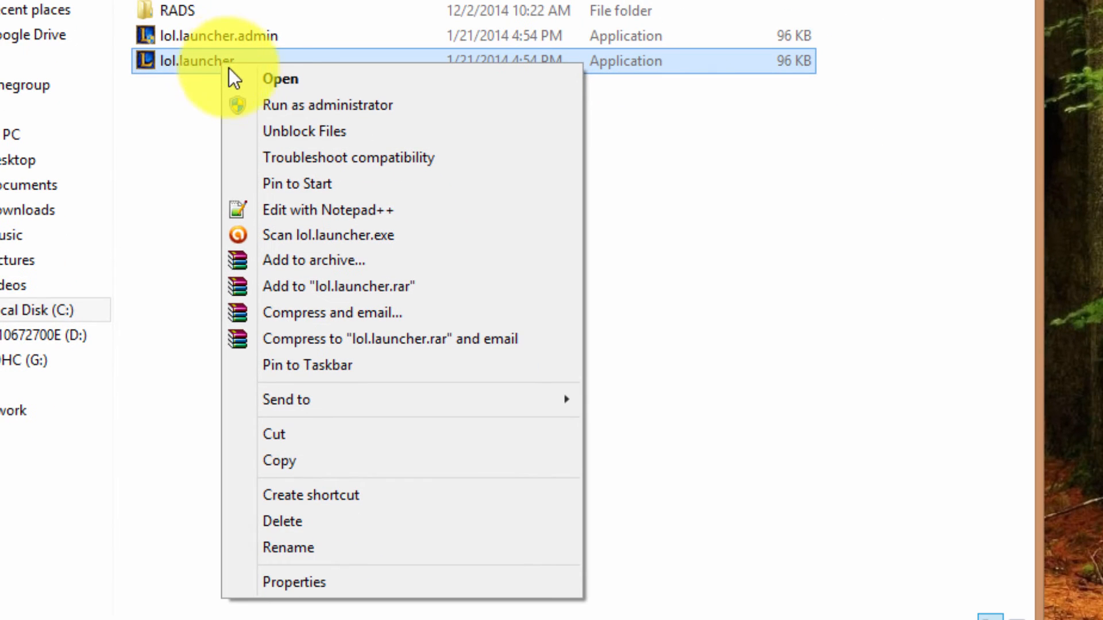
mouse_move(291, 105)
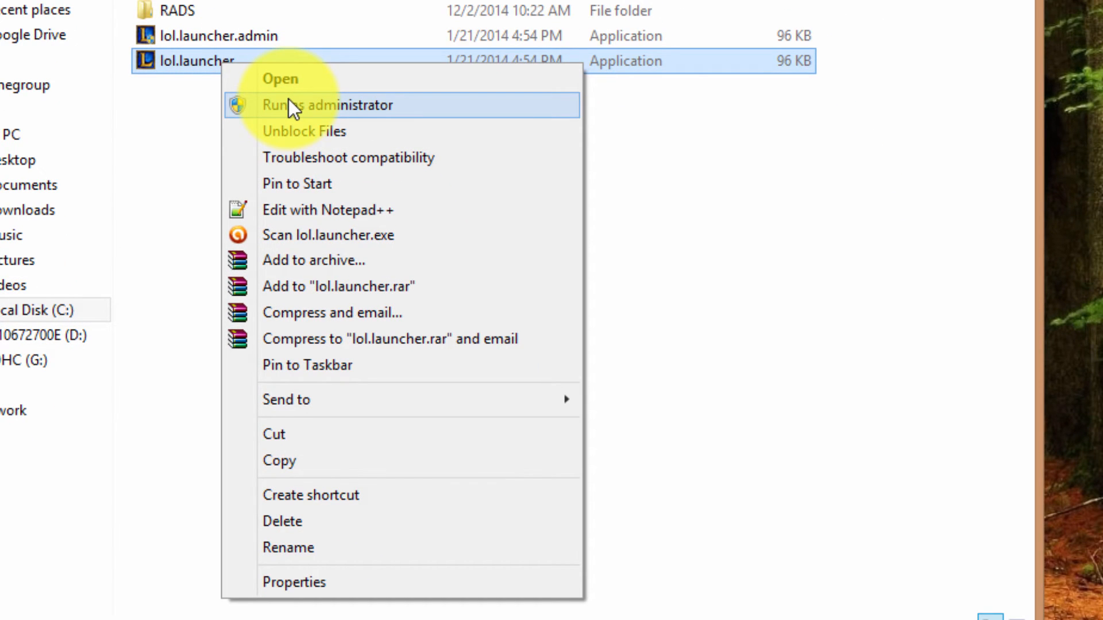
click(327, 104)
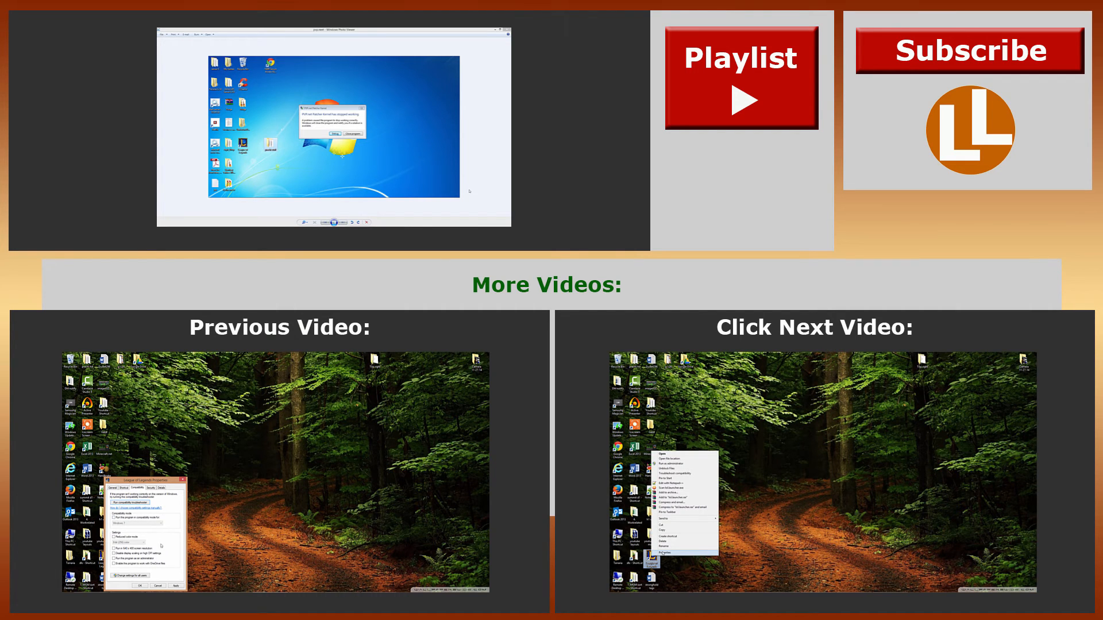
click(662, 554)
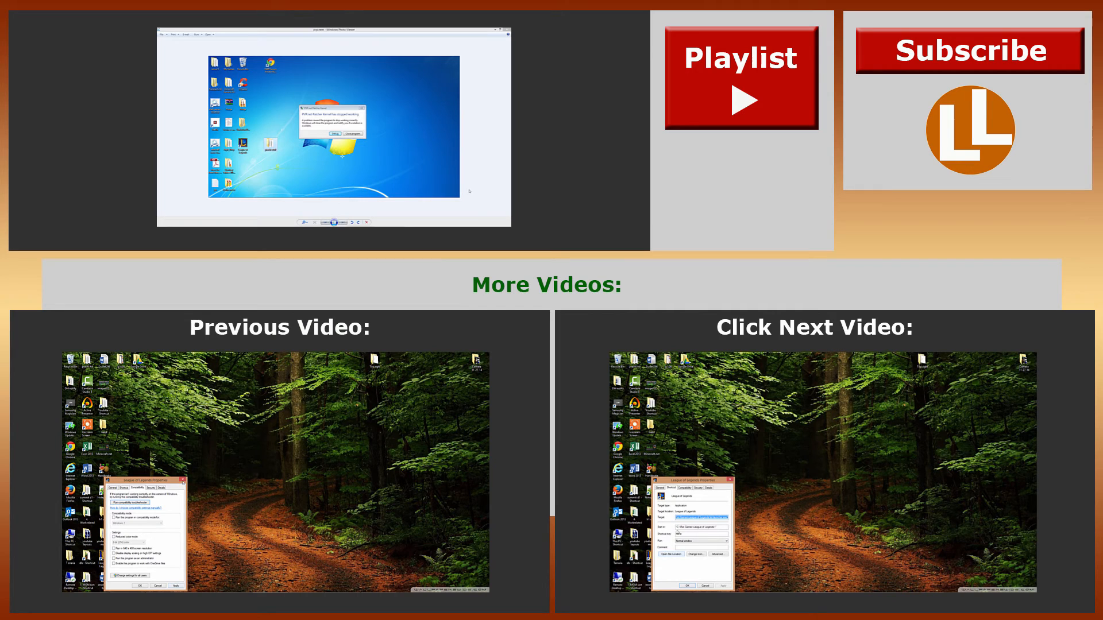